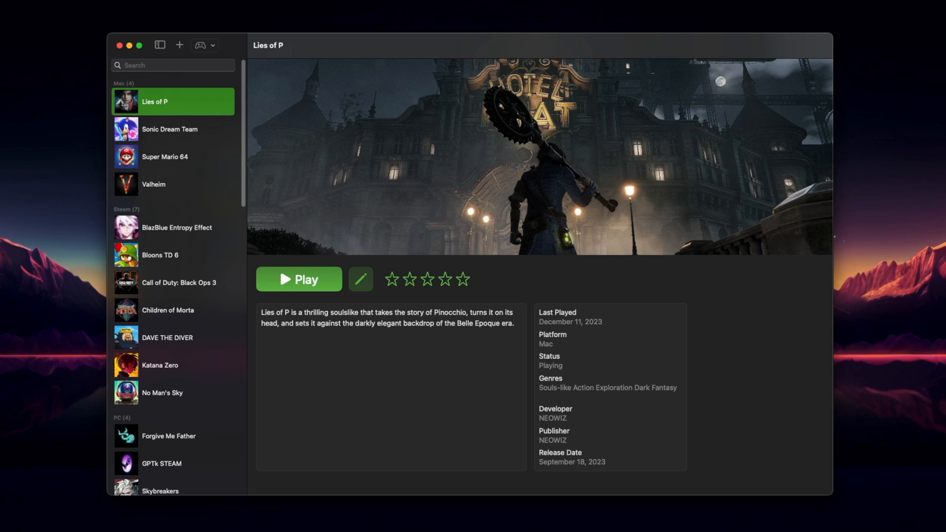
View Super Mario 64's details, then close the Phoenix launcher window.
left_click(165, 157)
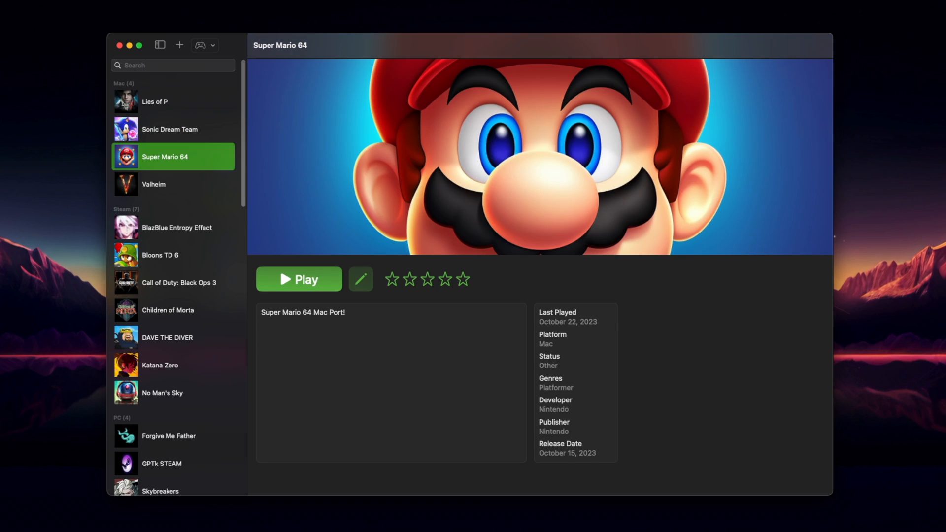
left_click(177, 228)
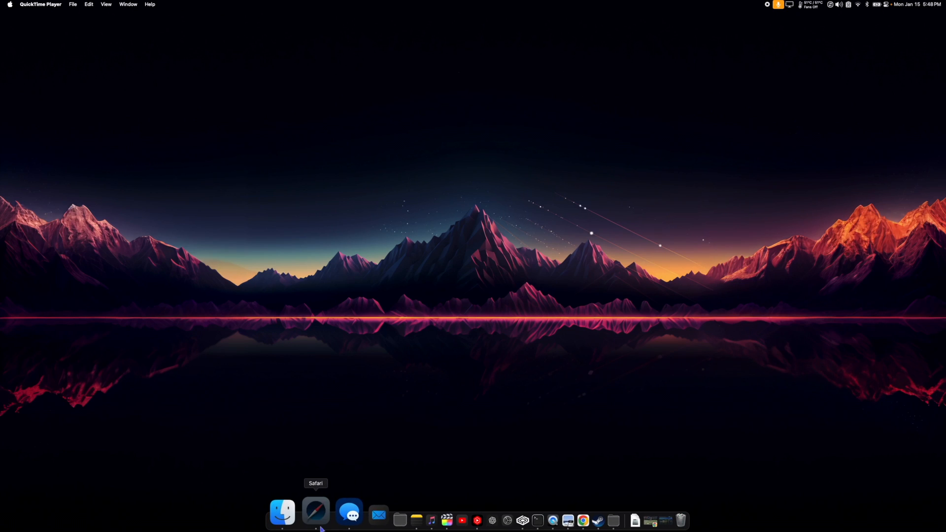
Launch Safari and go to the Phoenix launcher site at phoenixlauncher.app.
left_click(316, 512)
type("phoenixlauncher.app")
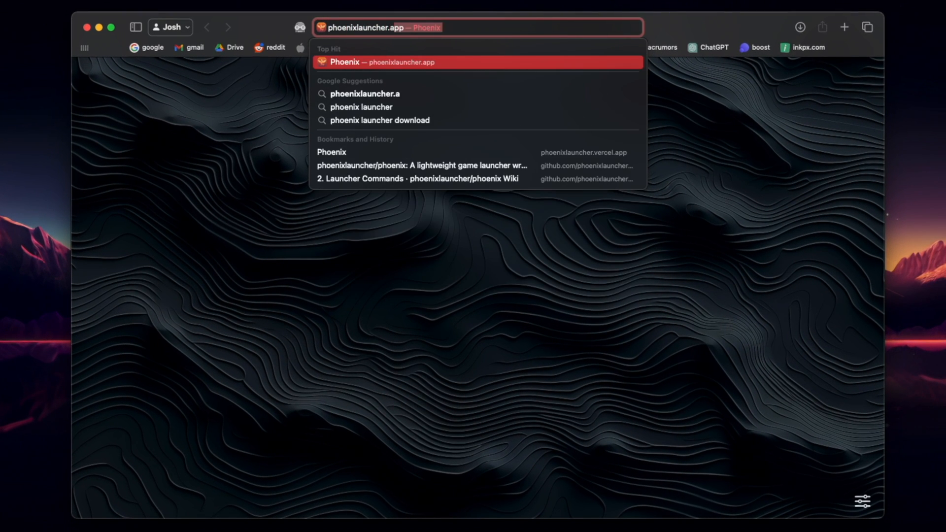
left_click(477, 61)
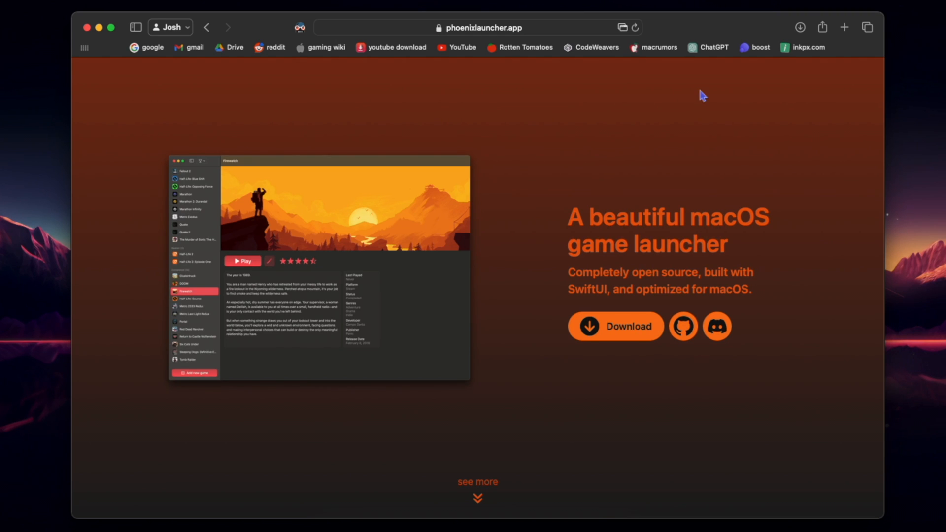
mouse_move(645, 338)
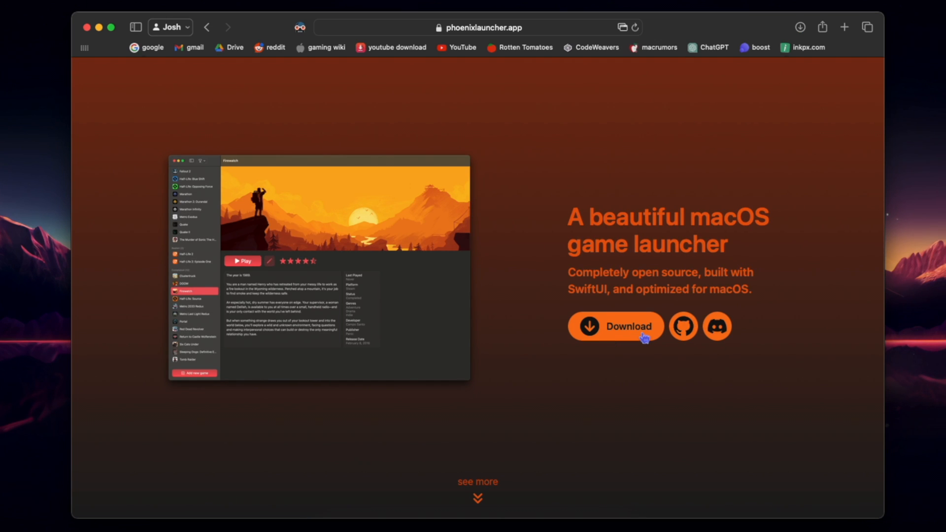
mouse_move(726, 337)
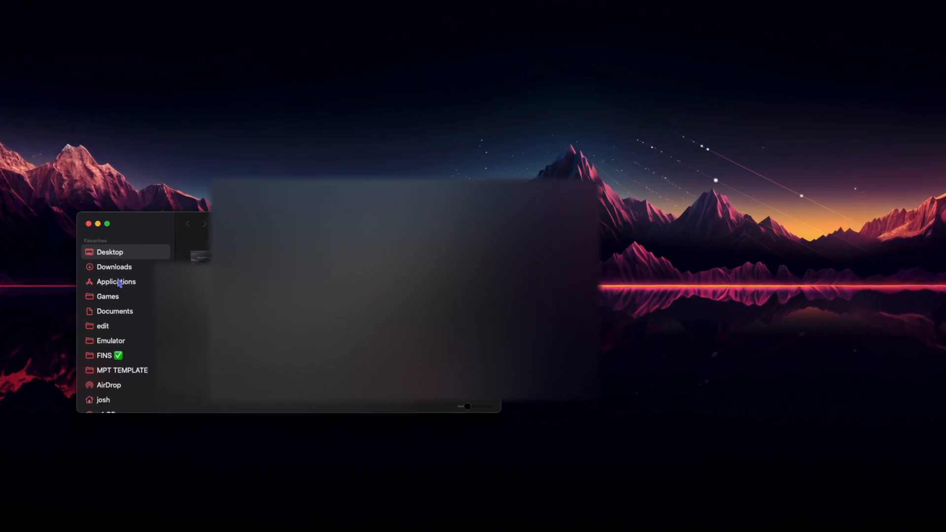
Mount Phoenix-5.dmg from Downloads, then eject the Phoenix disk image.
left_click(115, 267)
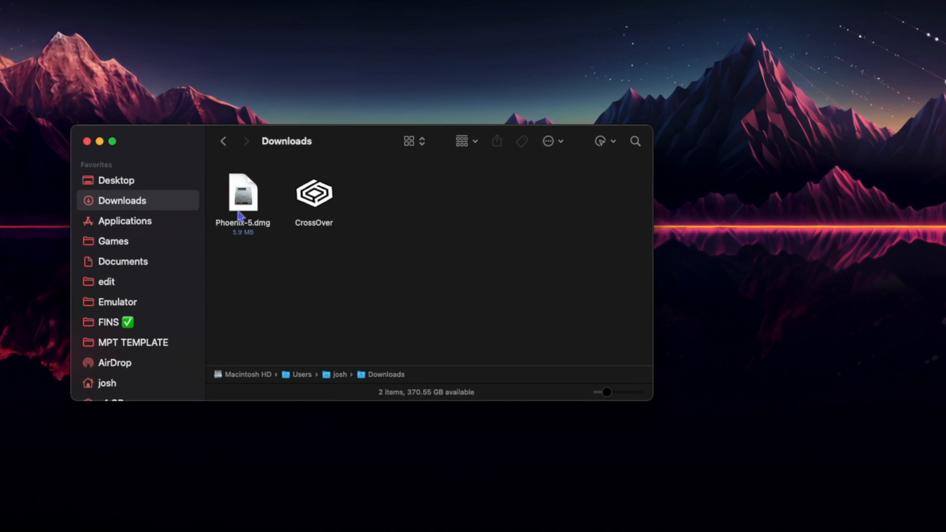
left_click(242, 193)
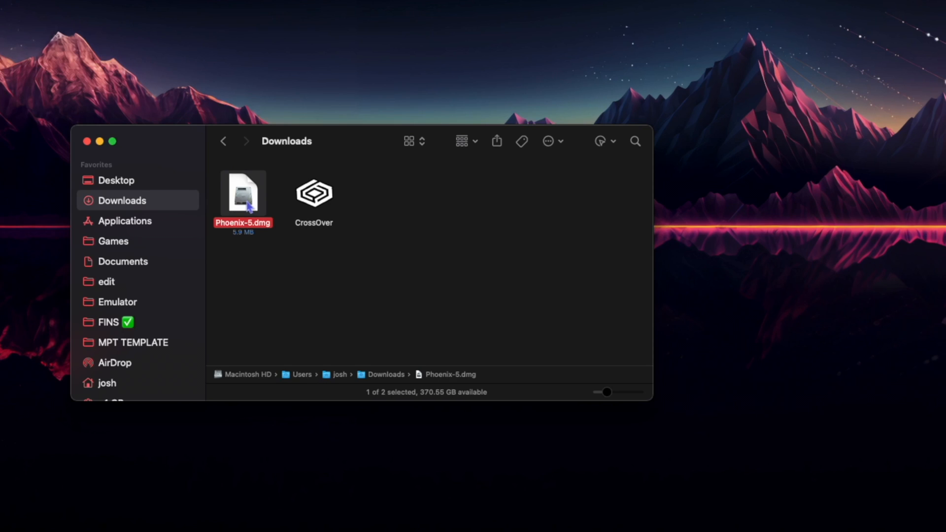
double_click(242, 193)
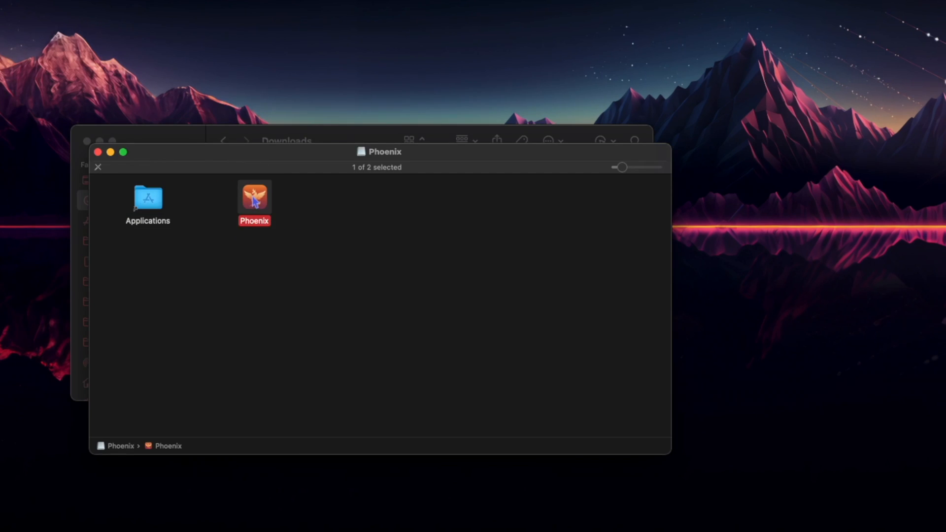
mouse_move(148, 199)
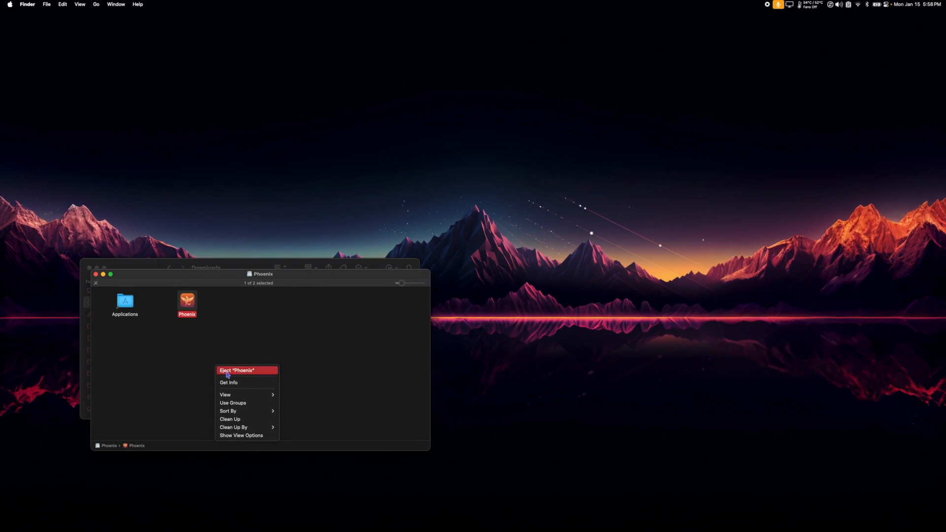
left_click(238, 370)
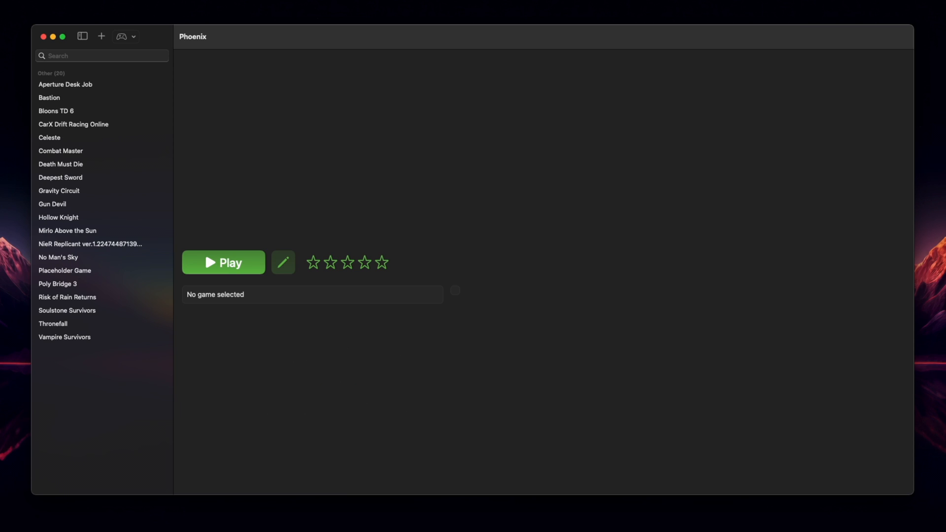
View Furi's details in the Phoenix library sidebar.
left_click(66, 217)
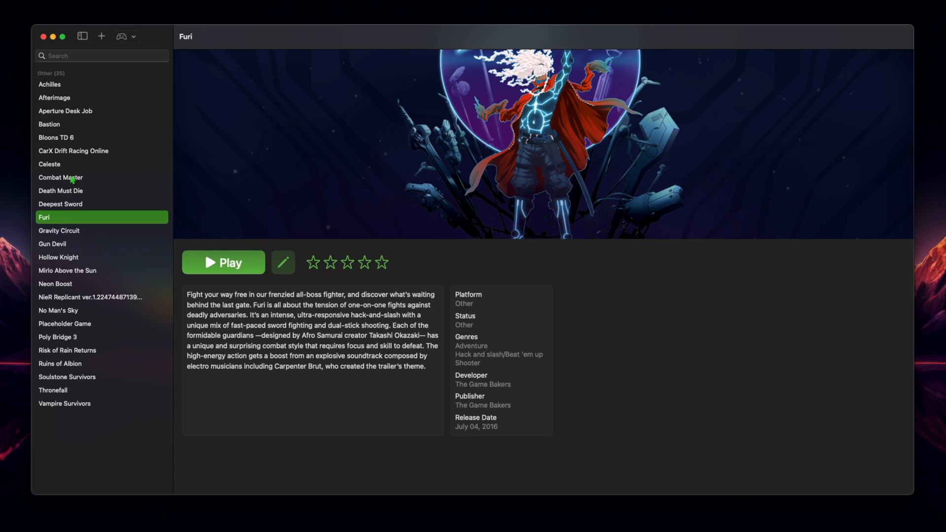
left_click(74, 150)
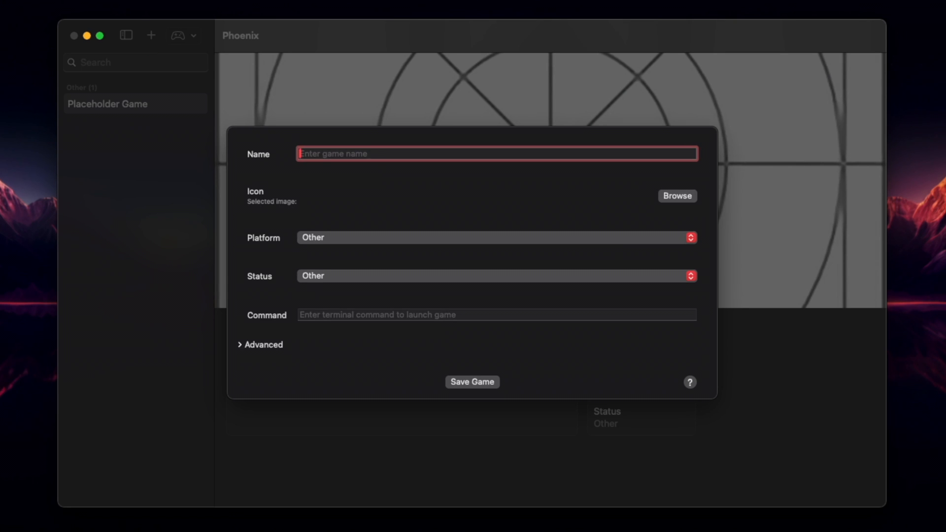
Name the new entry Sonic Dream Team and browse for its icon image.
type("Sonic Dream Team")
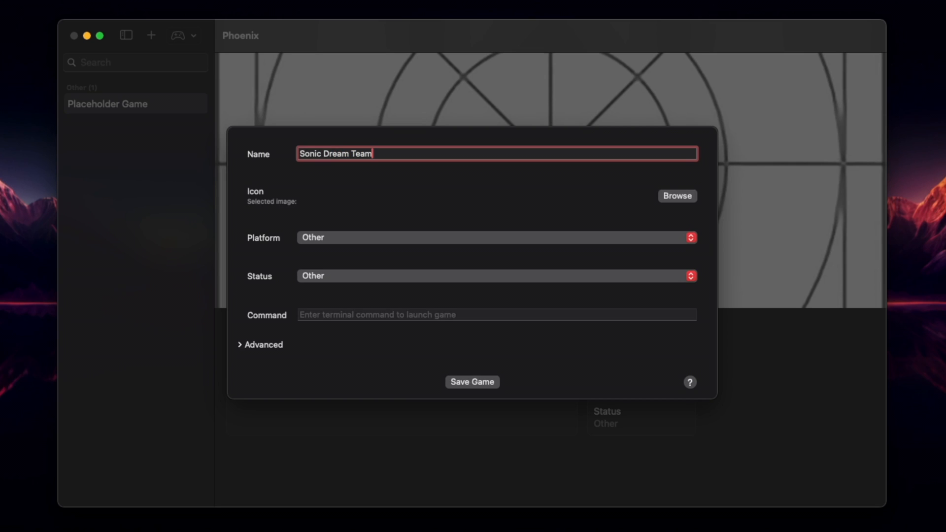
mouse_move(675, 199)
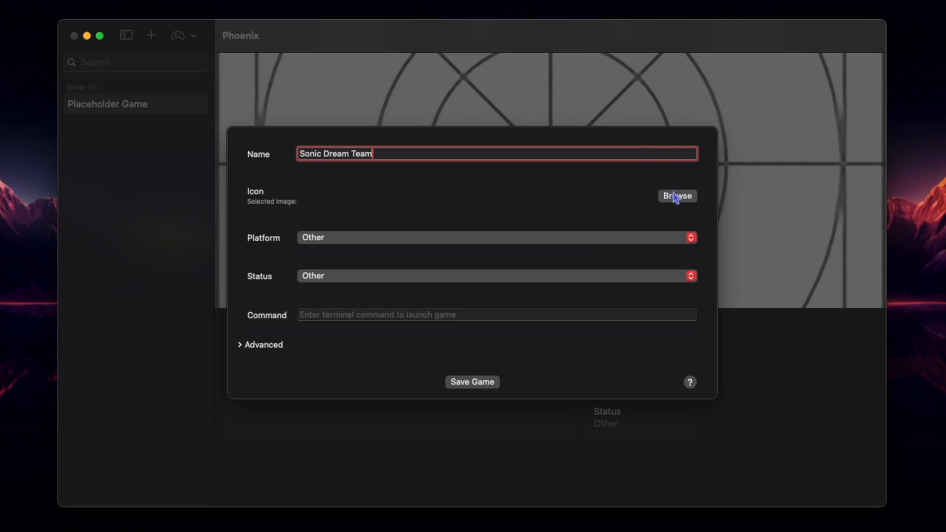
left_click(676, 195)
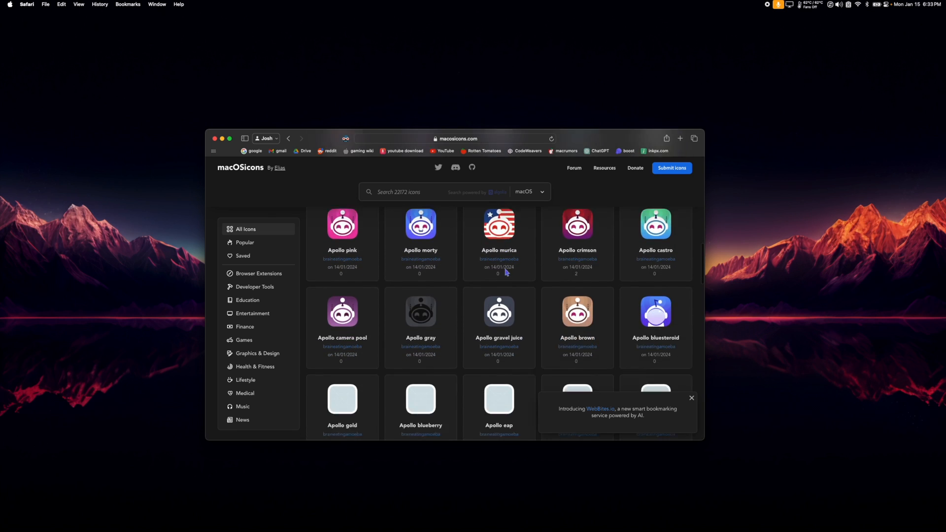
scroll("down", 3)
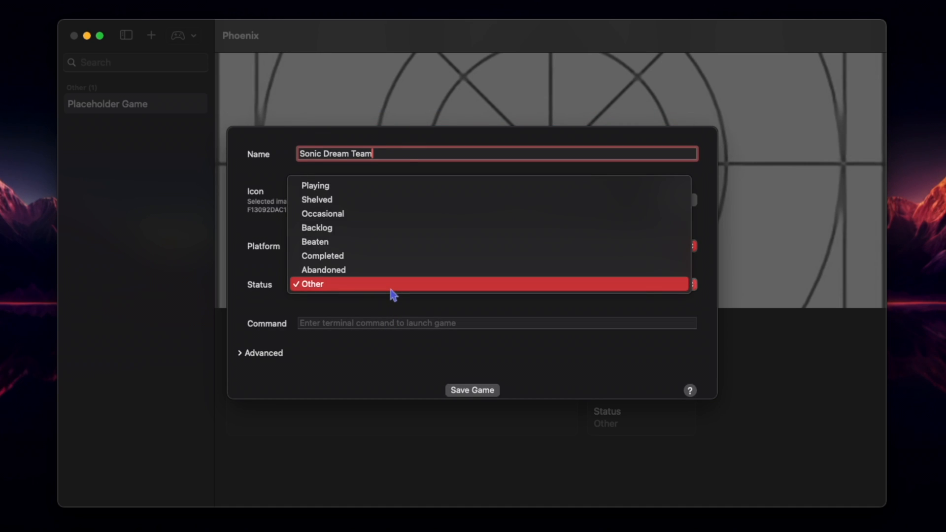
Set status Playing, launch command 'open -a DreamTeam', and save Sonic Dream Team.
left_click(314, 186)
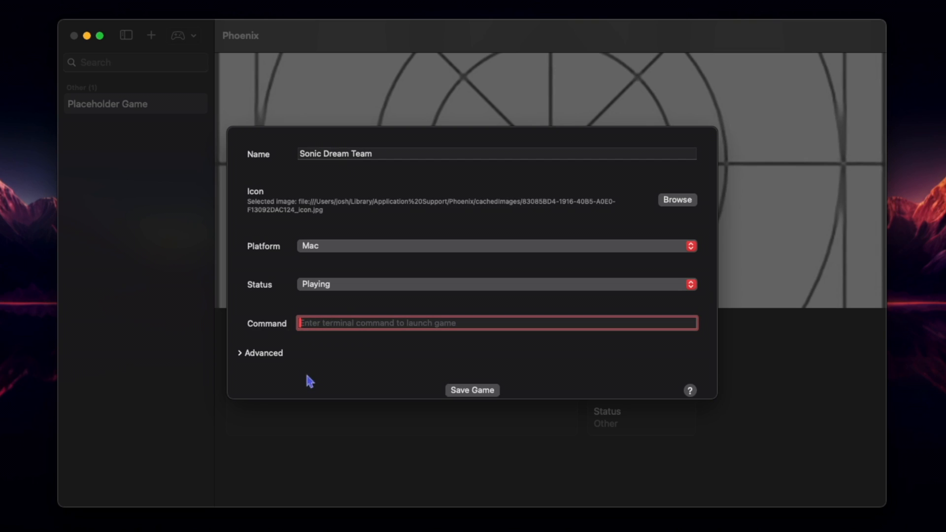
type("open")
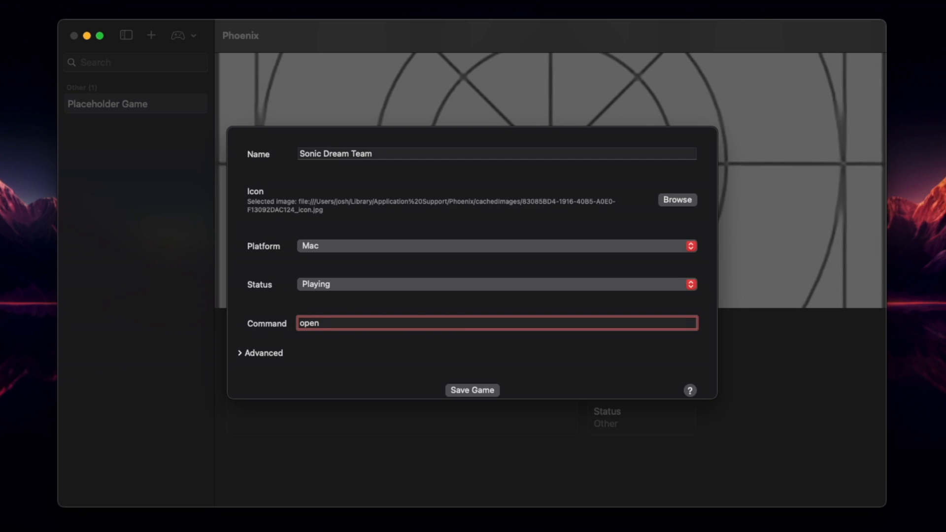
type("-a")
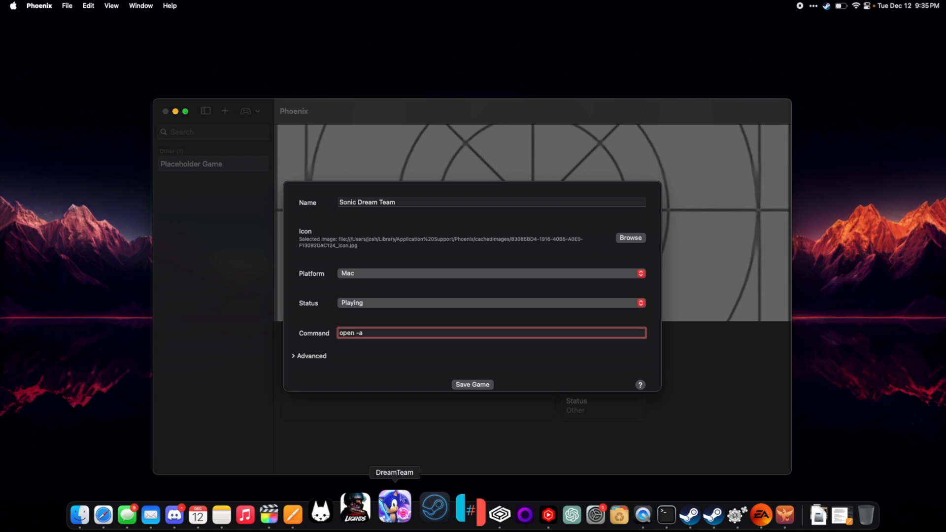
type("DreamTeam")
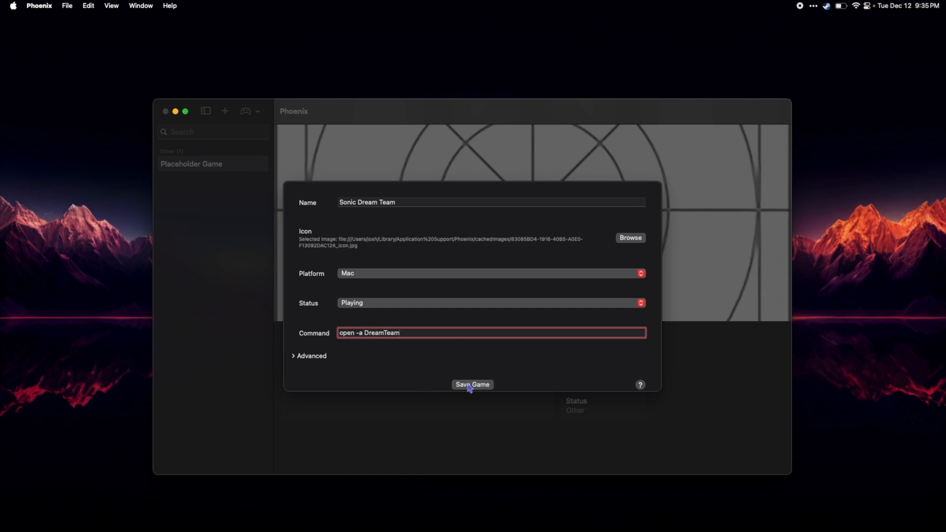
left_click(472, 385)
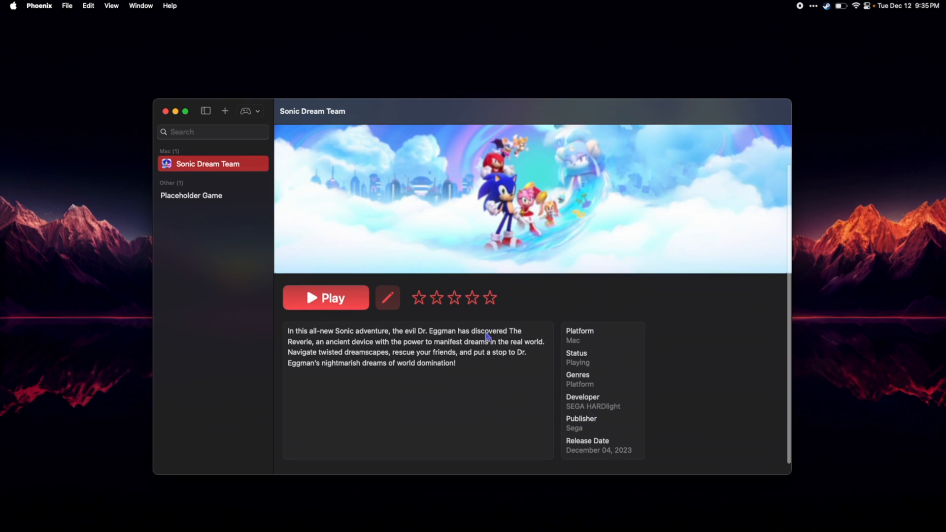
left_click(472, 298)
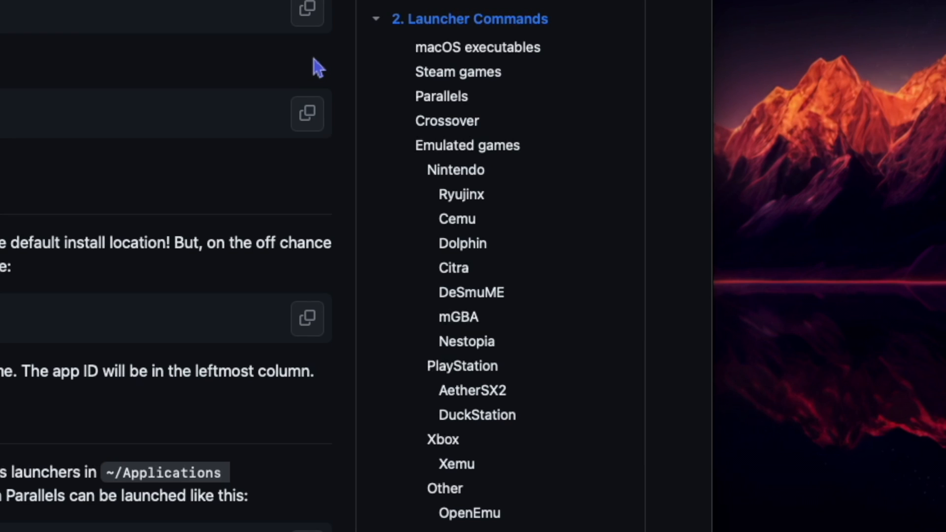
Scroll the Phoenix README to the Launcher Commands section.
scroll("down", 3)
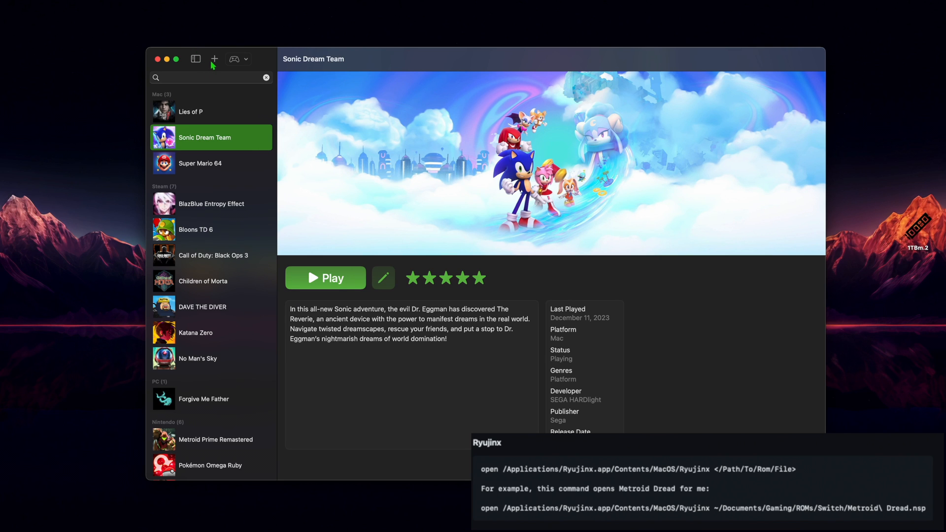
Start a new entry named Death's Door with DDicon.jpeg as its icon.
left_click(214, 59)
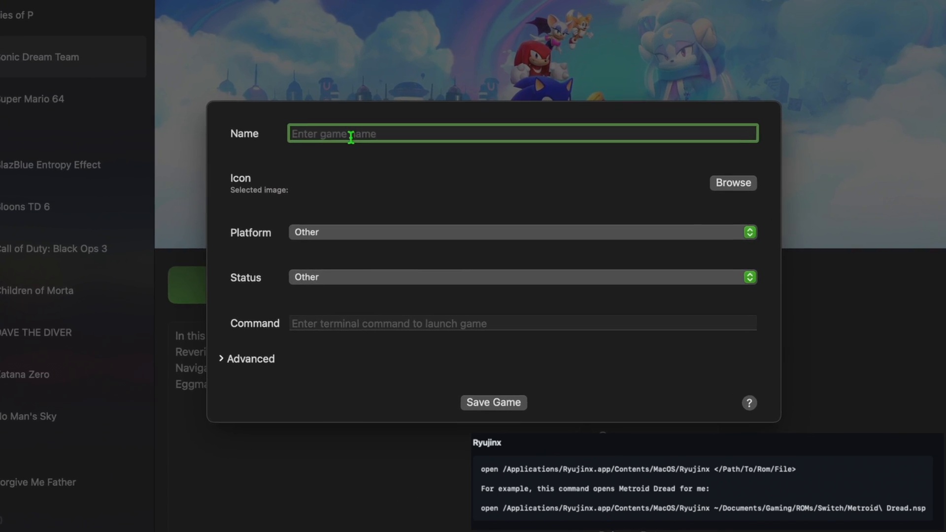
type("Death's")
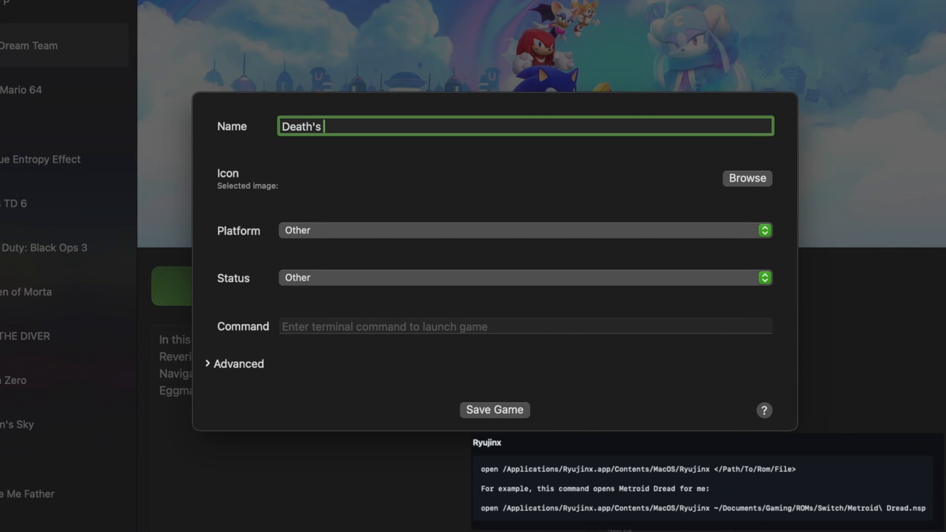
left_click(747, 179)
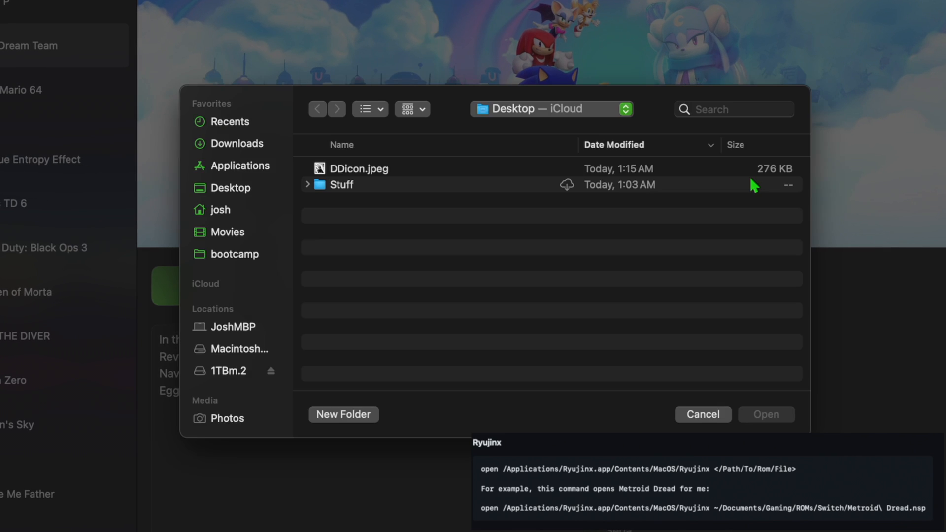
left_click(361, 168)
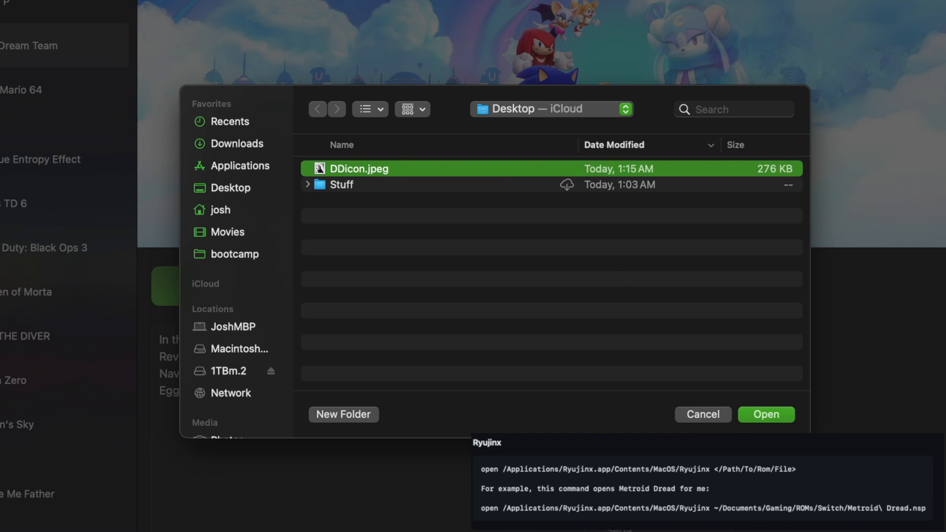
left_click(765, 415)
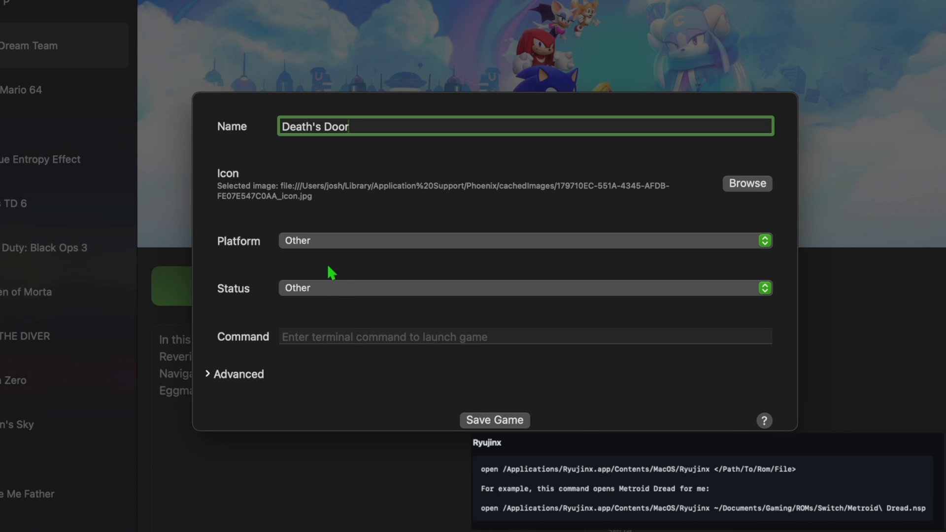
Set platform Nintendo and status, then match Death's Door from the fetched results.
left_click(523, 241)
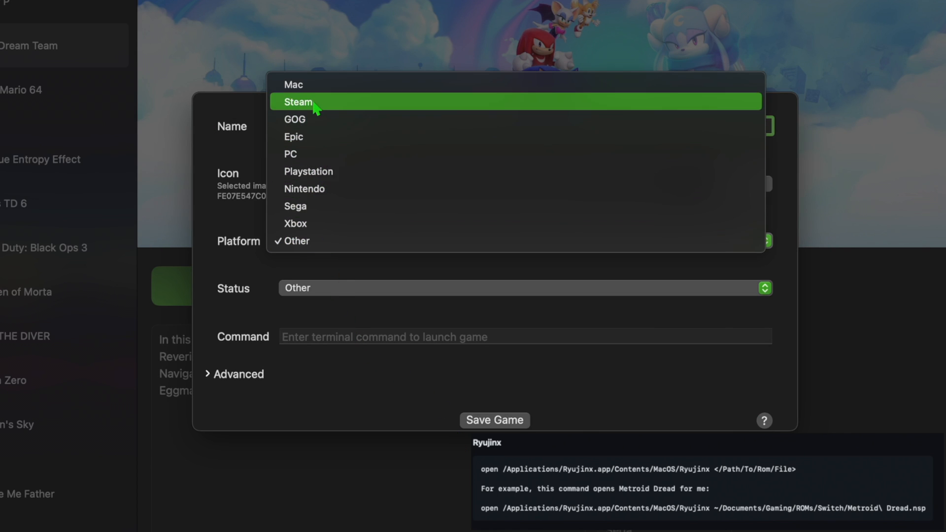
left_click(304, 189)
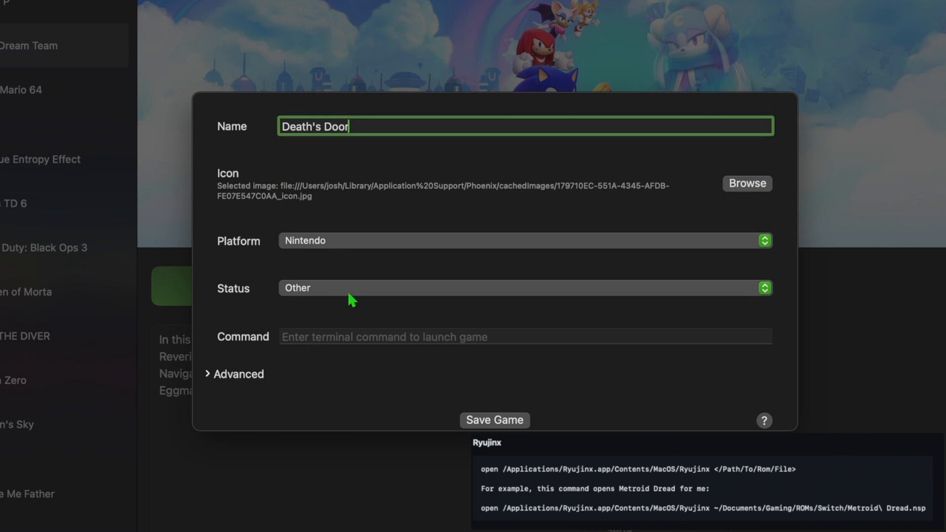
left_click(524, 288)
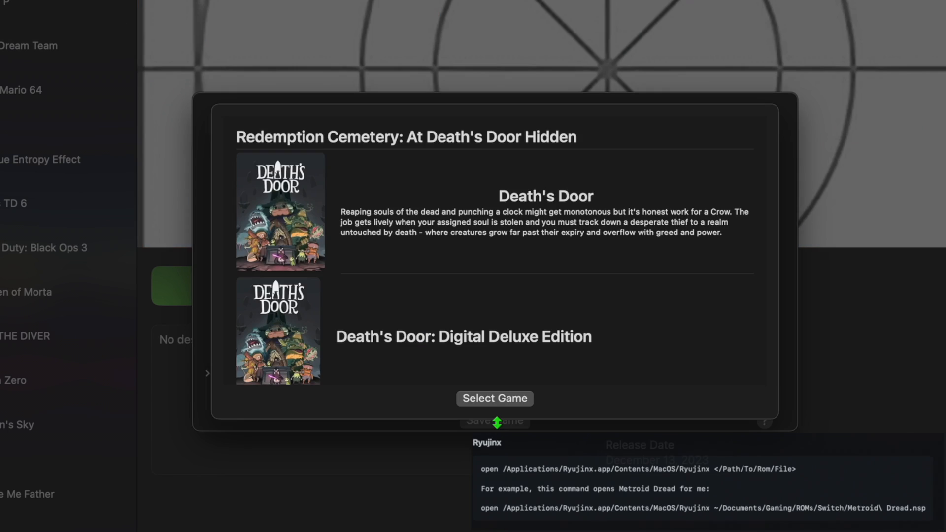
left_click(494, 399)
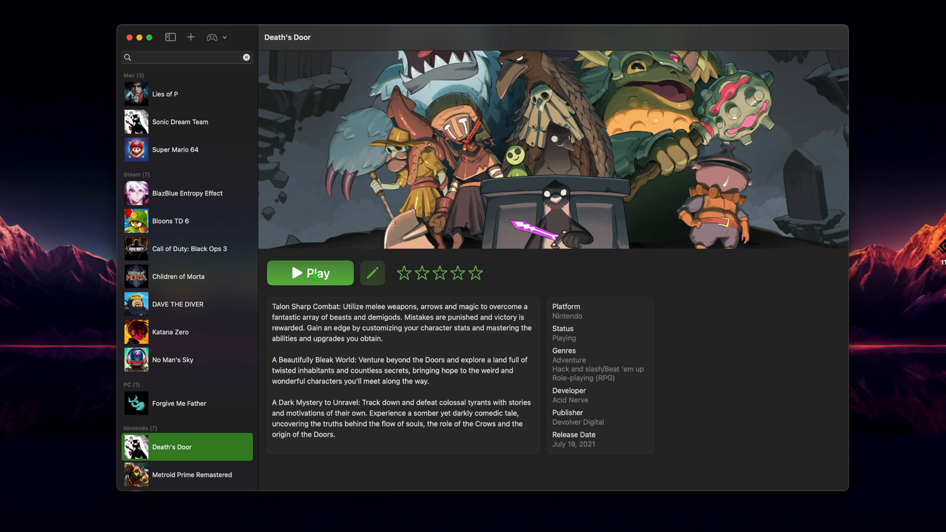
Switch from Death's Door to Valheim's details page.
left_click(309, 273)
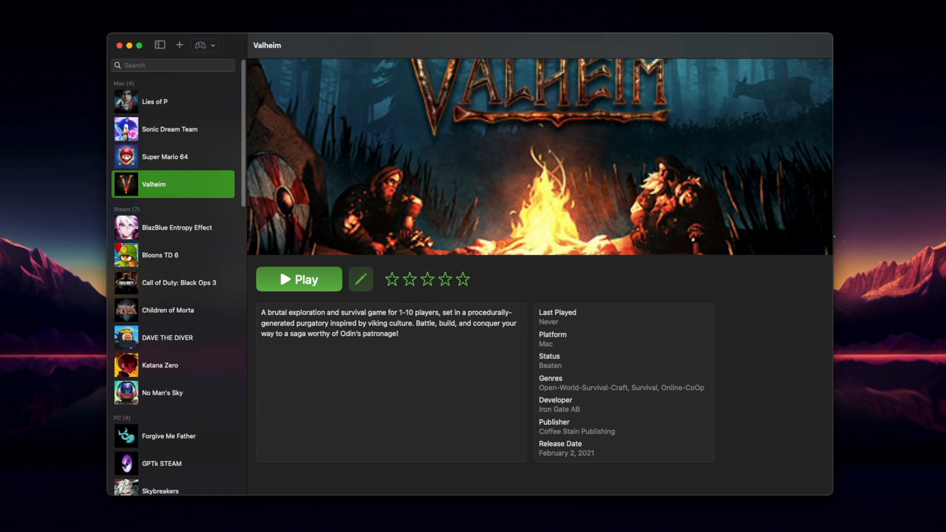
Browse Bloons TD 6, DAVE THE DIVER, Forgive Me Father, Metroid Prime Remastered and Red Dead Redemption.
left_click(161, 254)
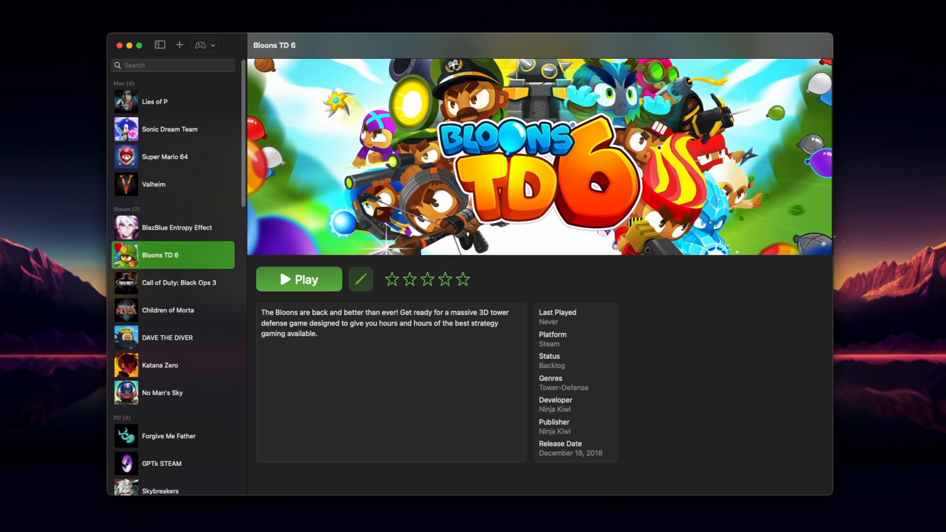
left_click(167, 337)
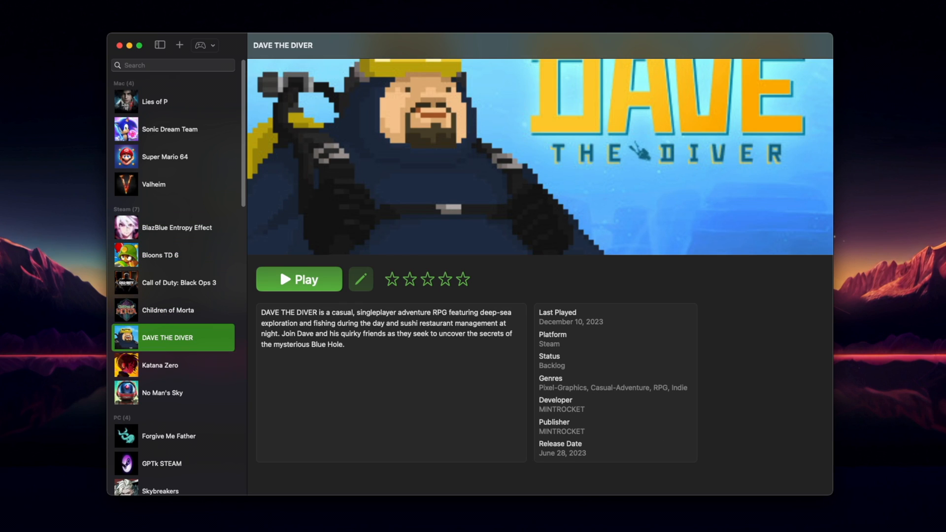
left_click(170, 436)
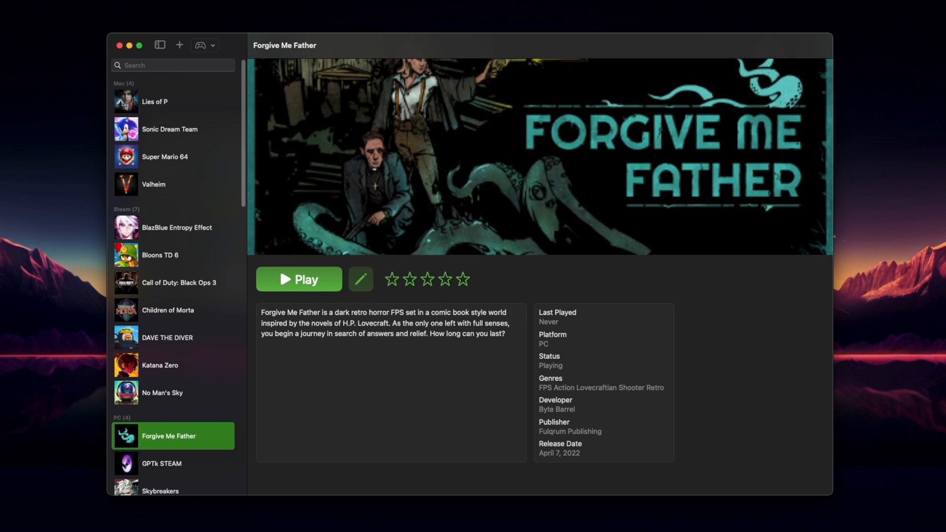
left_click(181, 481)
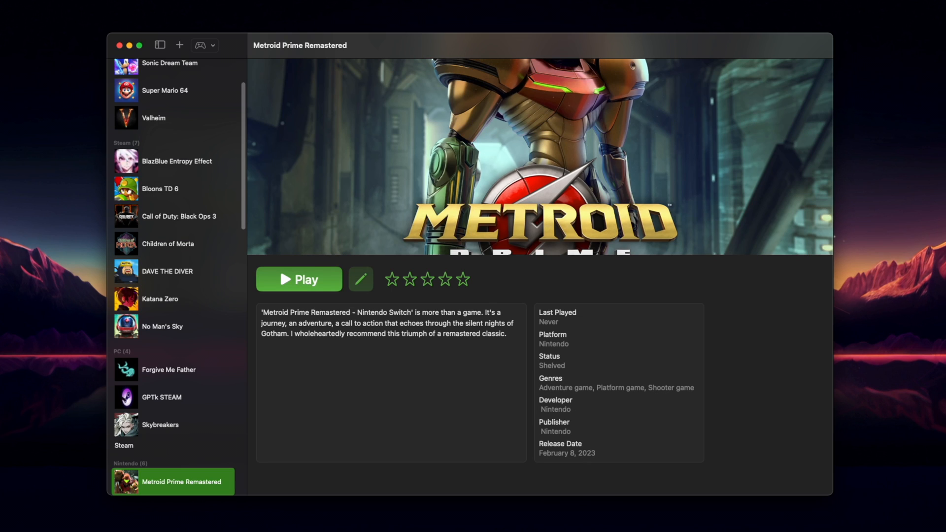
left_click(175, 482)
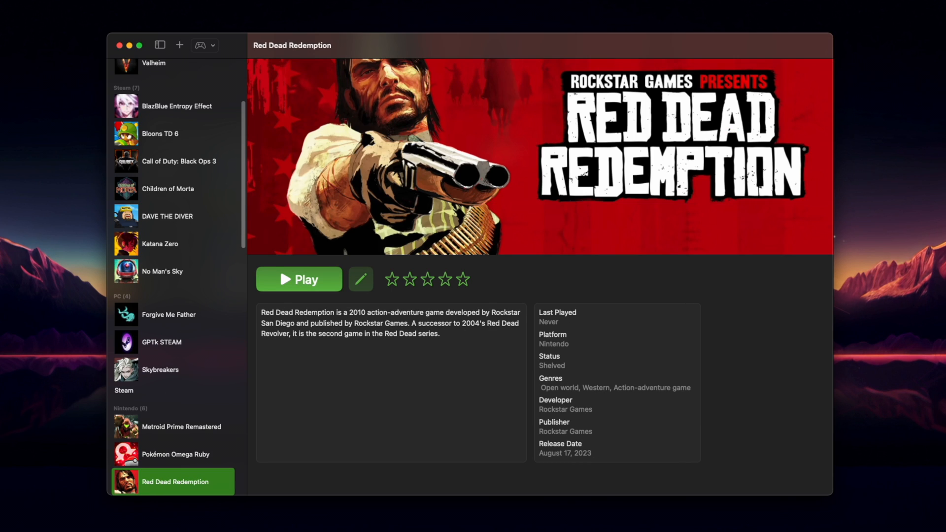
left_click(176, 481)
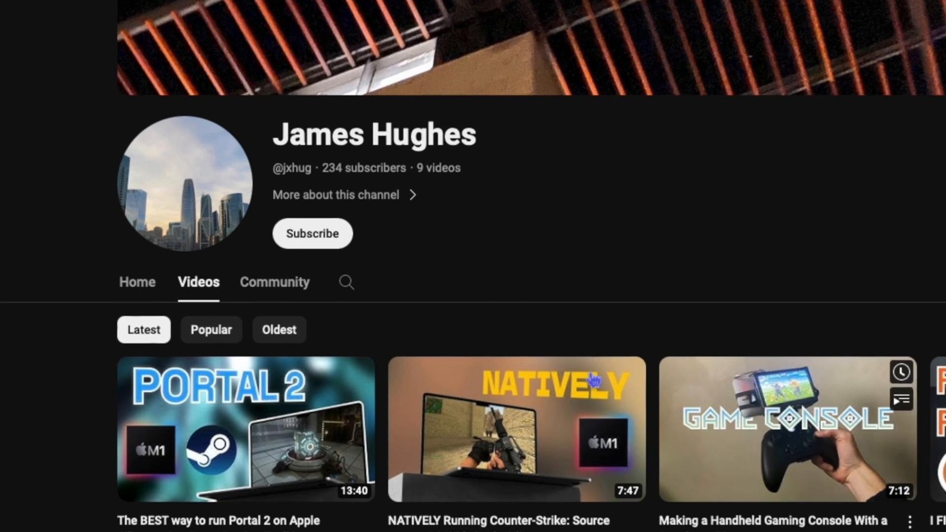
Subscribe to the Apple Silicon gaming channel and scroll through its latest videos.
left_click(313, 233)
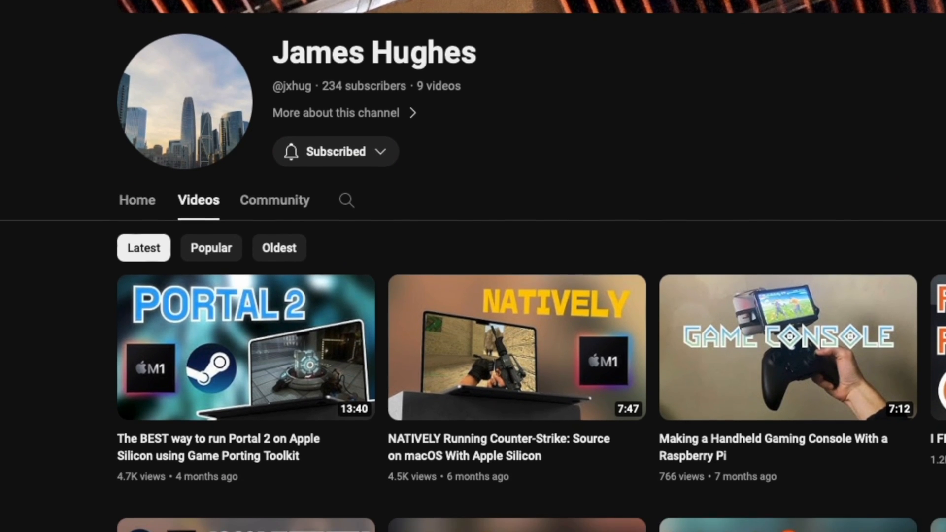
scroll("down", 3)
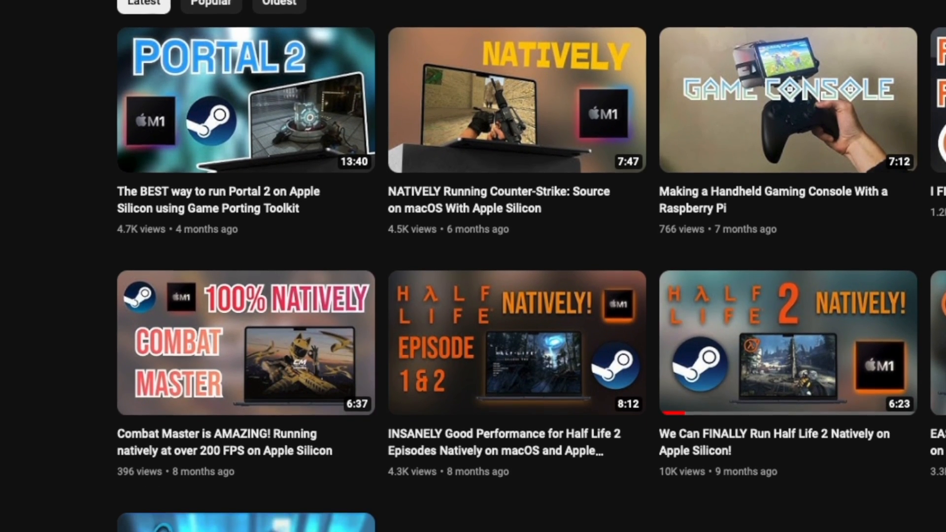